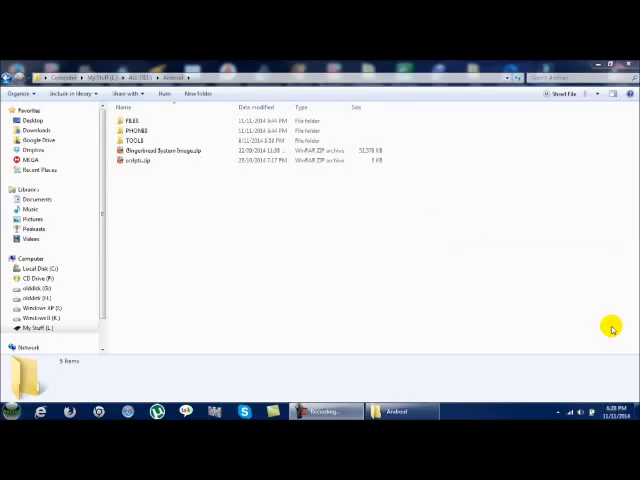
{"action": "mouse_move", "coordinate": [480, 224]}
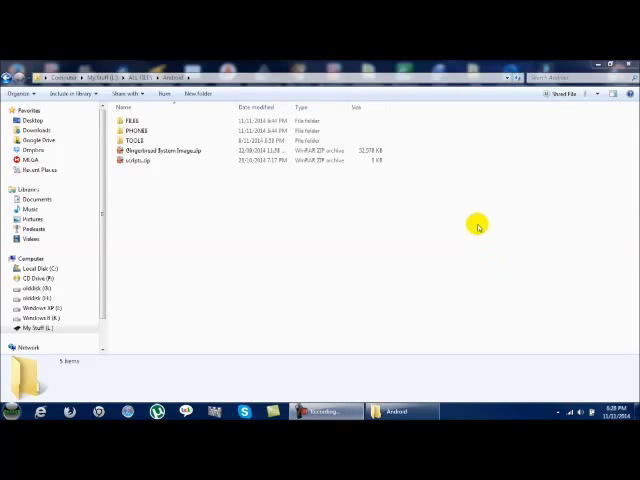
{"action": "mouse_move", "coordinate": [440, 176]}
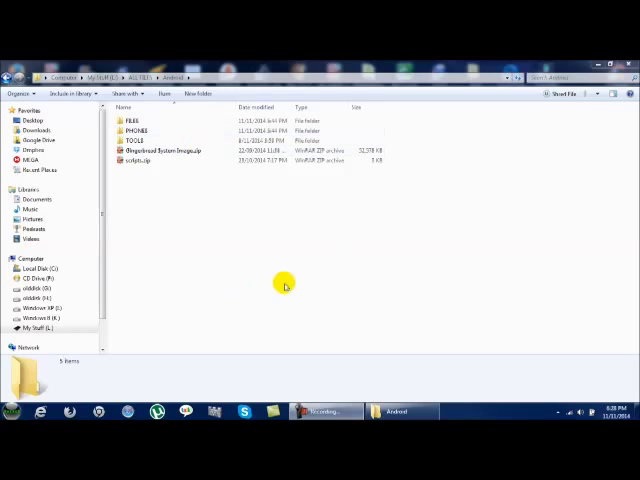
Step: Go into the GALAXY S3 folder, select the CF-Auto-Root RAR and bring up its WinRAR extract options
{"action": "double_click", "coordinate": [136, 130]}
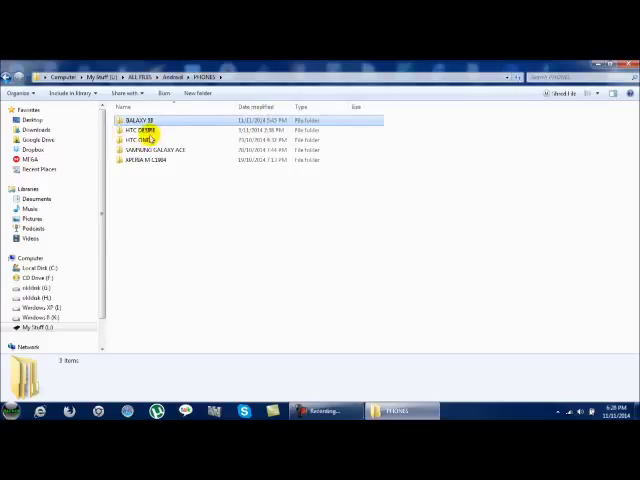
{"action": "double_click", "coordinate": [140, 120]}
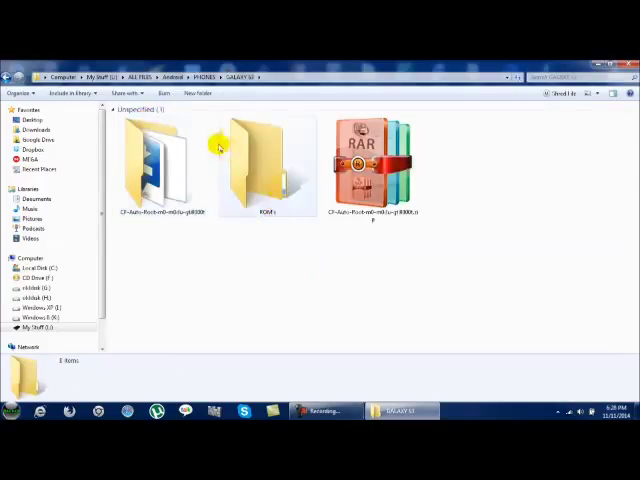
{"action": "left_click", "coordinate": [370, 160]}
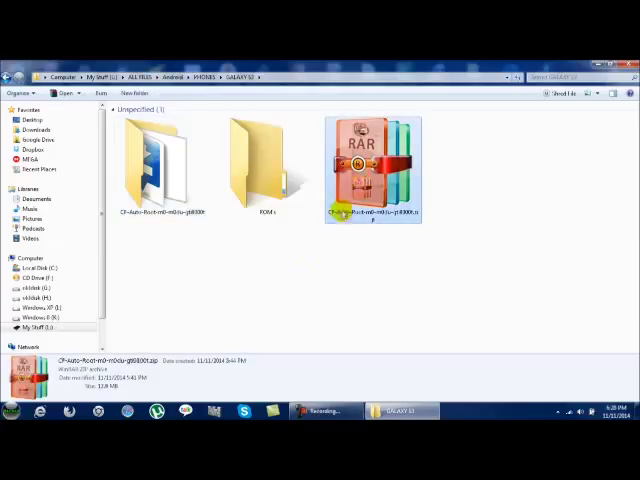
{"action": "right_click", "coordinate": [362, 164]}
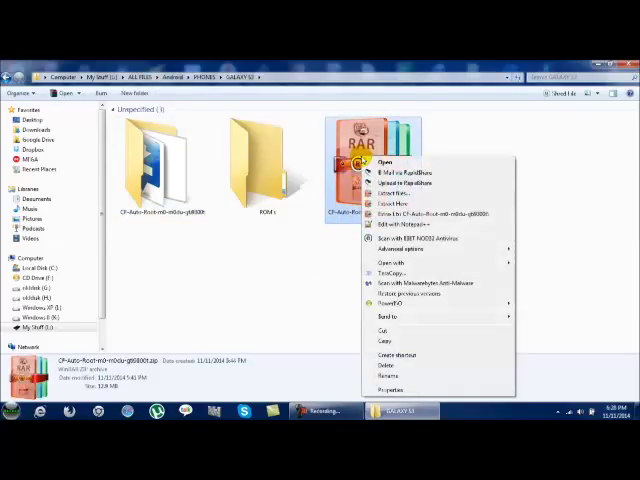
{"action": "mouse_move", "coordinate": [416, 212]}
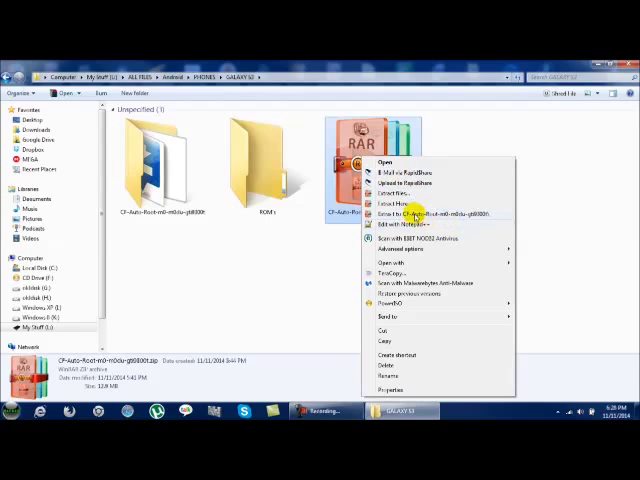
{"action": "mouse_move", "coordinate": [456, 214]}
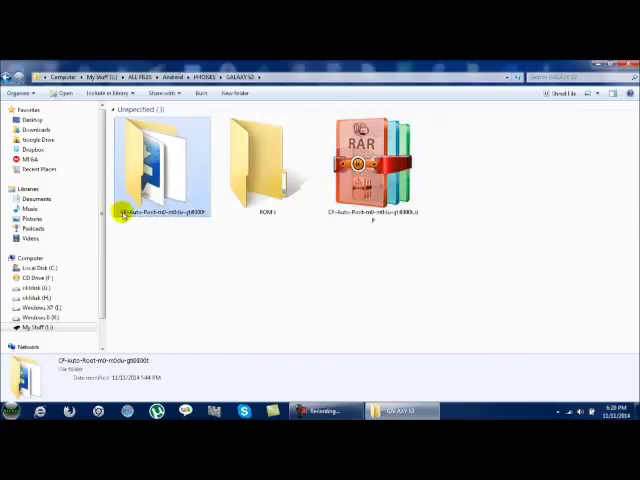
{"action": "mouse_move", "coordinate": [178, 246]}
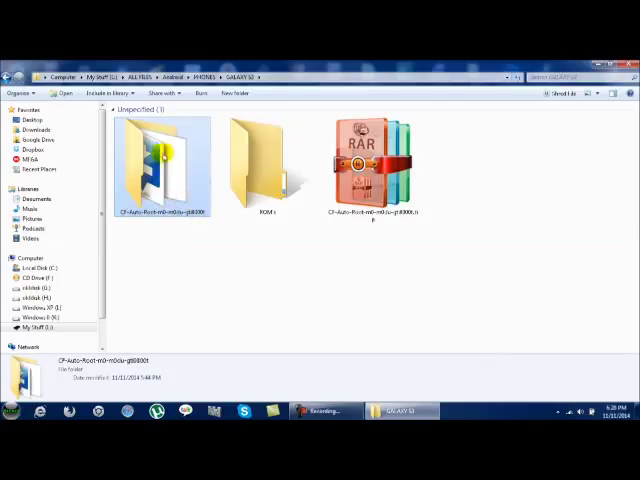
Step: Enter the extracted CF-Auto-Root folder and run the bundled Odin3 executable as administrator
{"action": "double_click", "coordinate": [156, 160]}
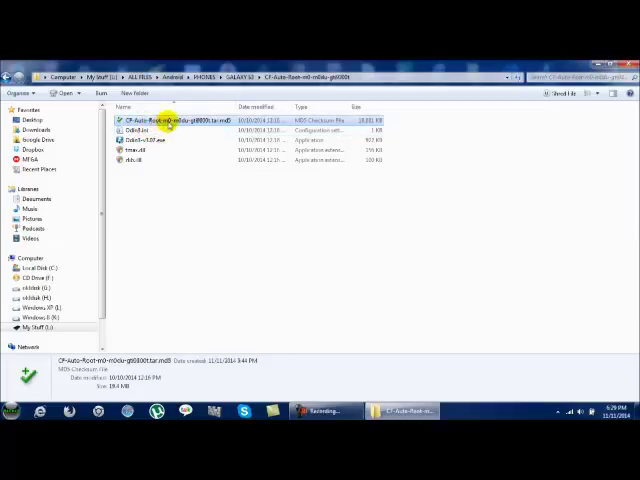
{"action": "mouse_move", "coordinate": [176, 120]}
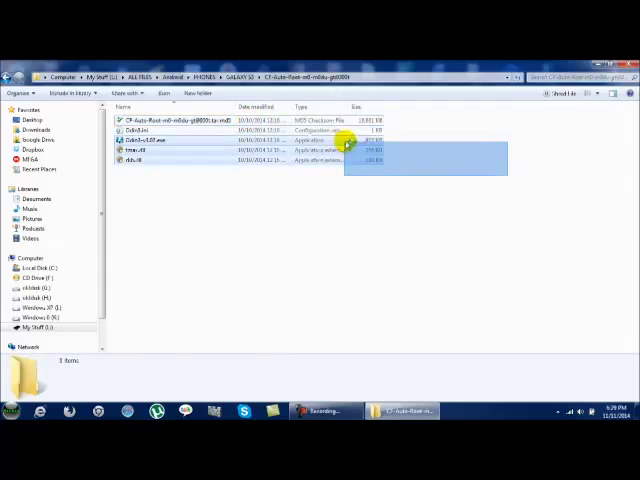
{"action": "left_click", "coordinate": [324, 200]}
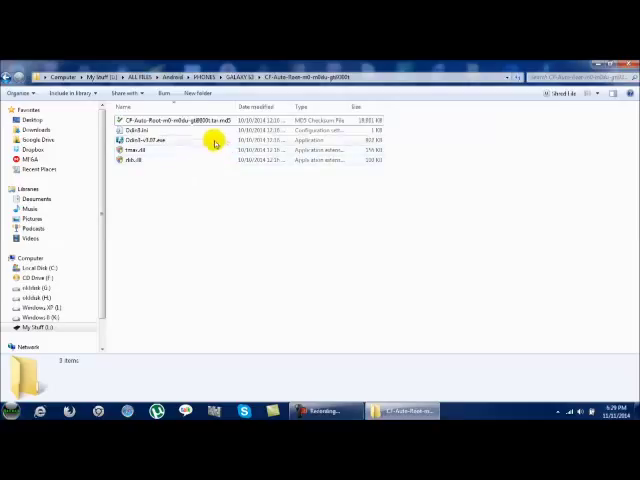
{"action": "left_click", "coordinate": [150, 148]}
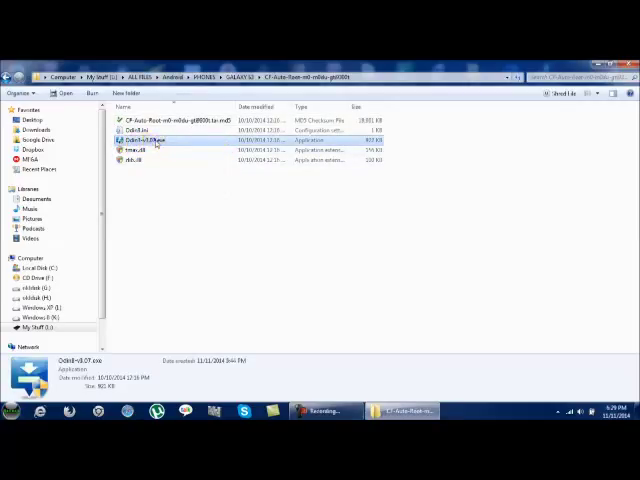
{"action": "right_click", "coordinate": [144, 140]}
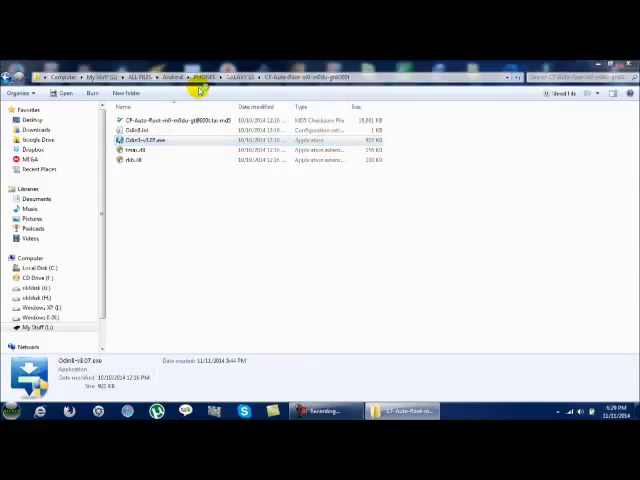
{"action": "mouse_move", "coordinate": [344, 256]}
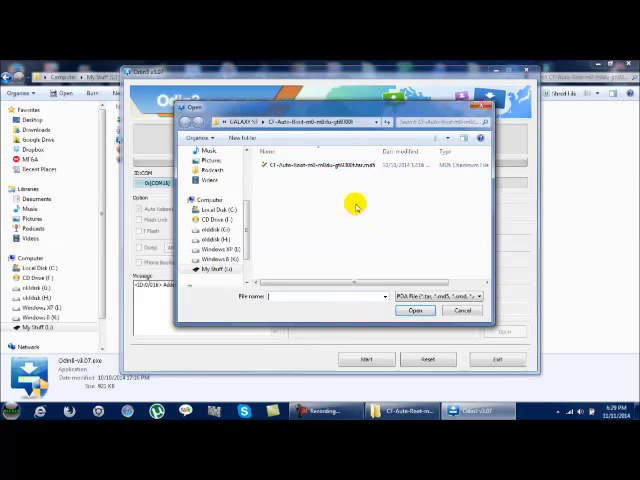
Step: Choose the CF-Auto-Root .tar.md5 file in the Open dialog so it fills the PDA slot
{"action": "left_click", "coordinate": [310, 164]}
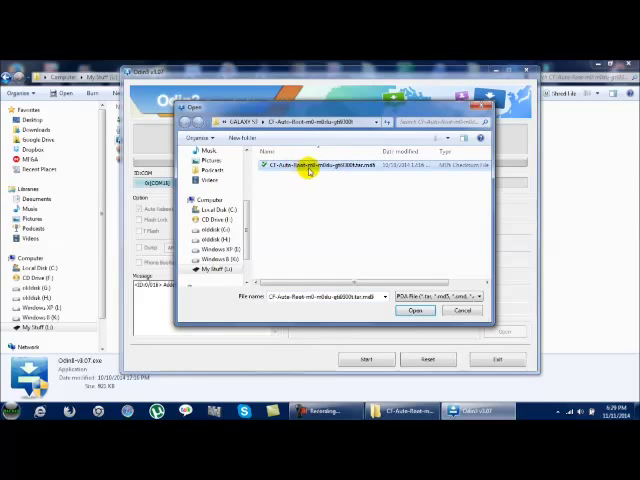
{"action": "mouse_move", "coordinate": [388, 244]}
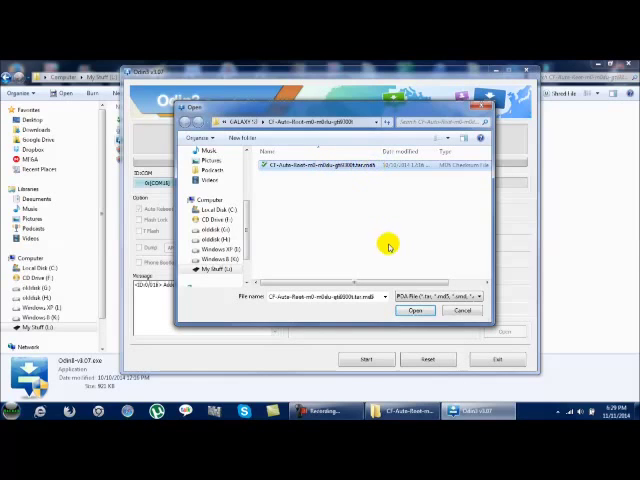
{"action": "left_click", "coordinate": [416, 310]}
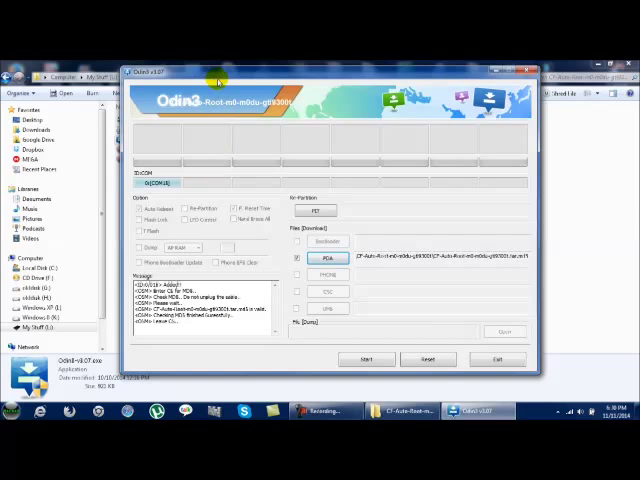
{"action": "mouse_move", "coordinate": [272, 130]}
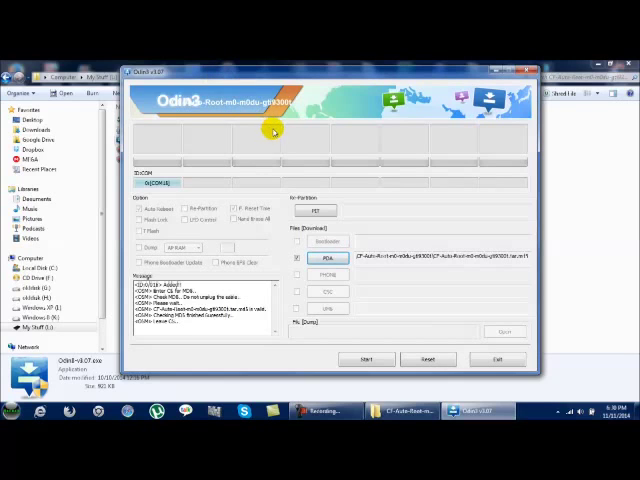
{"action": "mouse_move", "coordinate": [184, 218]}
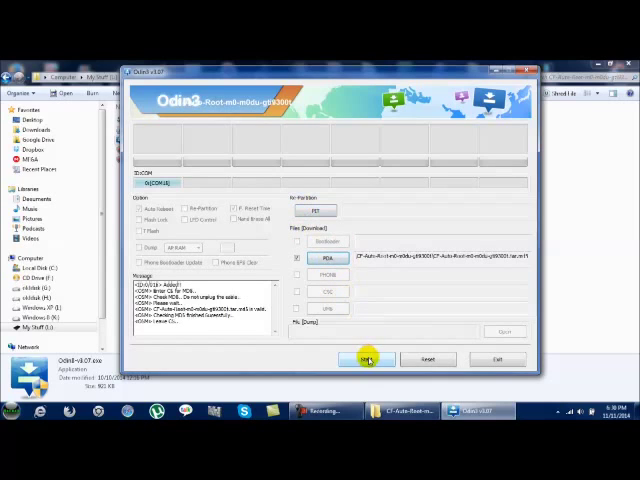
Step: Start flashing the loaded CF-Auto-Root file to the Galaxy S3 until status reads RESET
{"action": "left_click", "coordinate": [368, 360]}
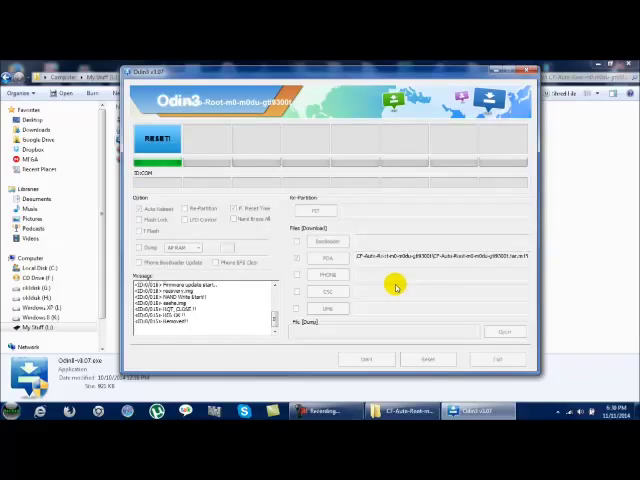
{"action": "mouse_move", "coordinate": [396, 288]}
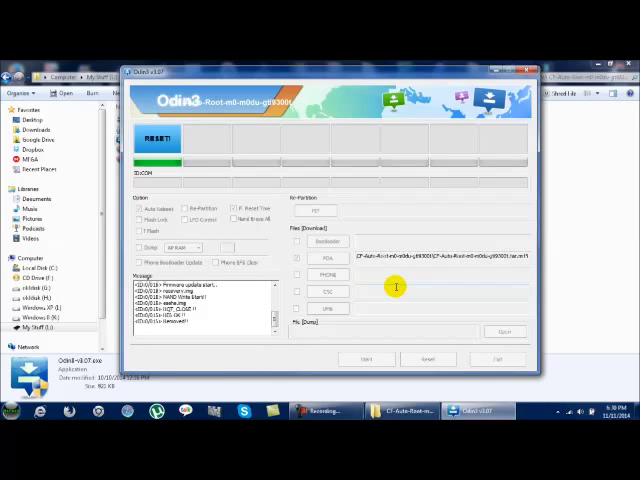
{"action": "mouse_move", "coordinate": [130, 130]}
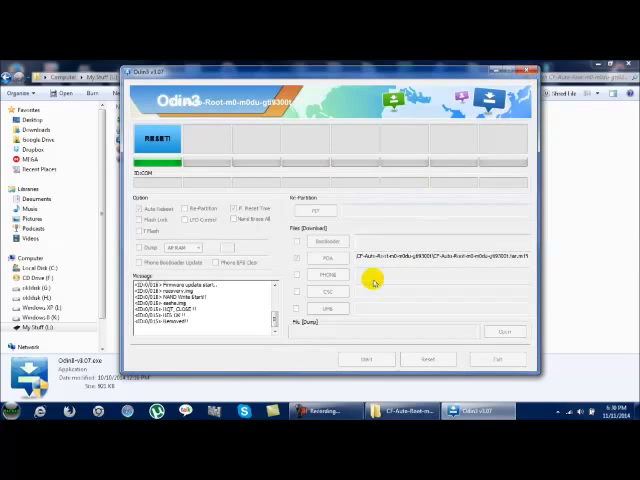
{"action": "mouse_move", "coordinate": [528, 108]}
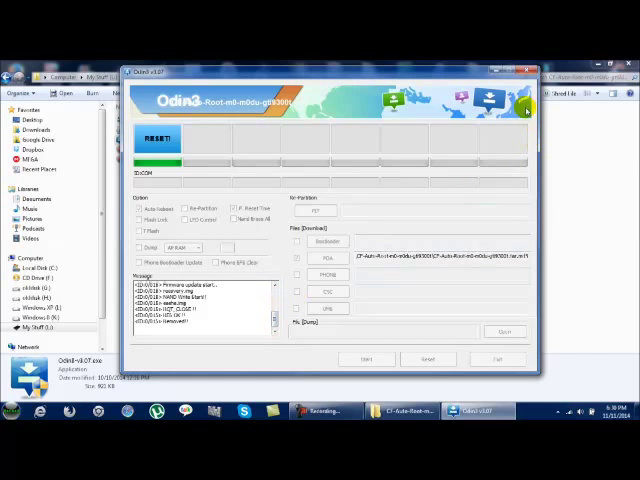